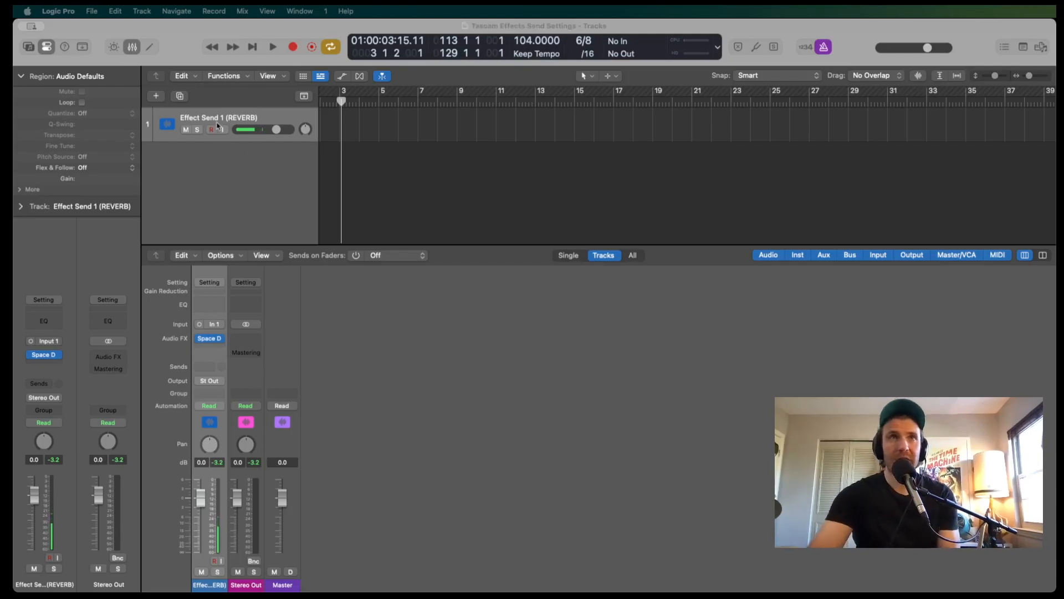
- Keep Input 1 as the REVERB send track's input source
left_click(217, 130)
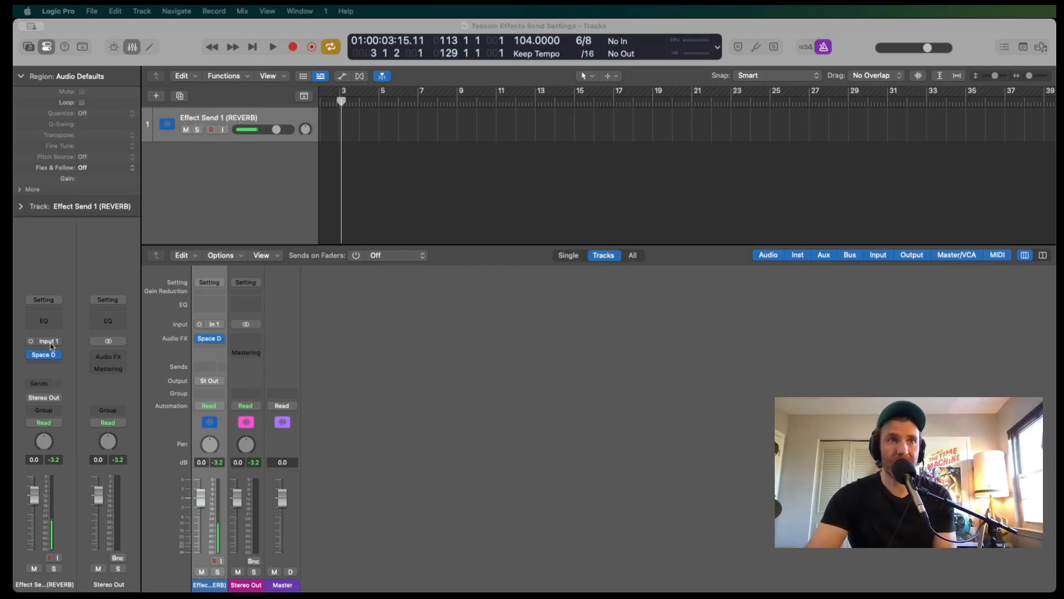
left_click(48, 341)
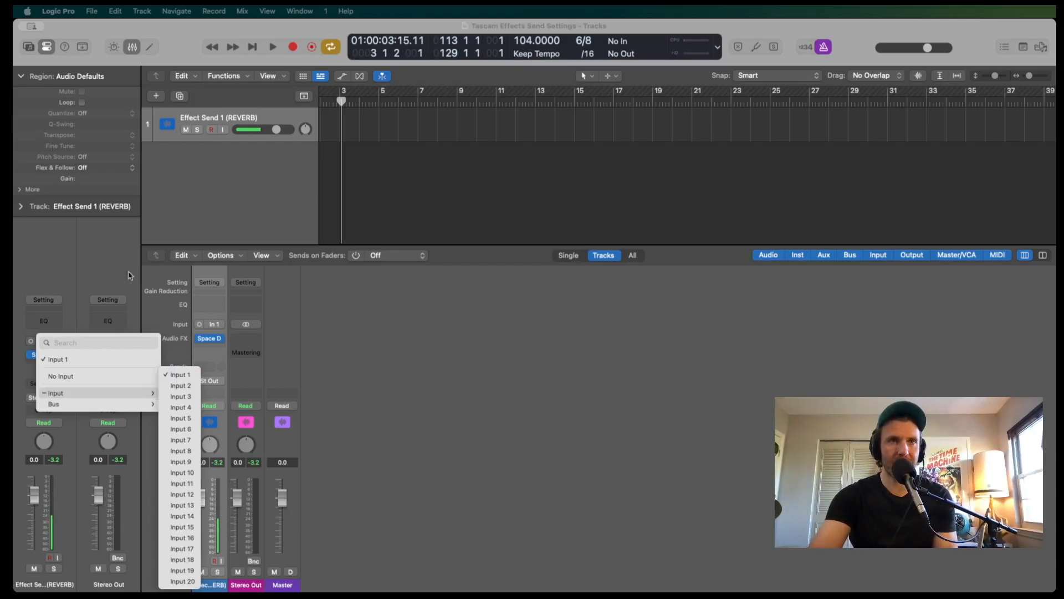
left_click(180, 374)
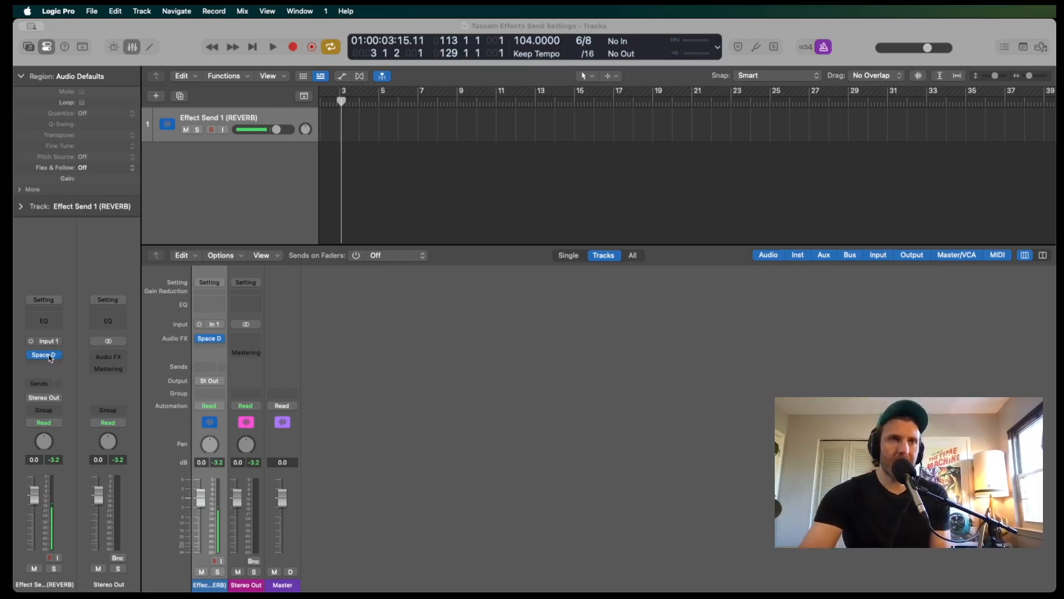
- Insert Tape Delay in the Audio FX slot below Space Designer
double_click(42, 355)
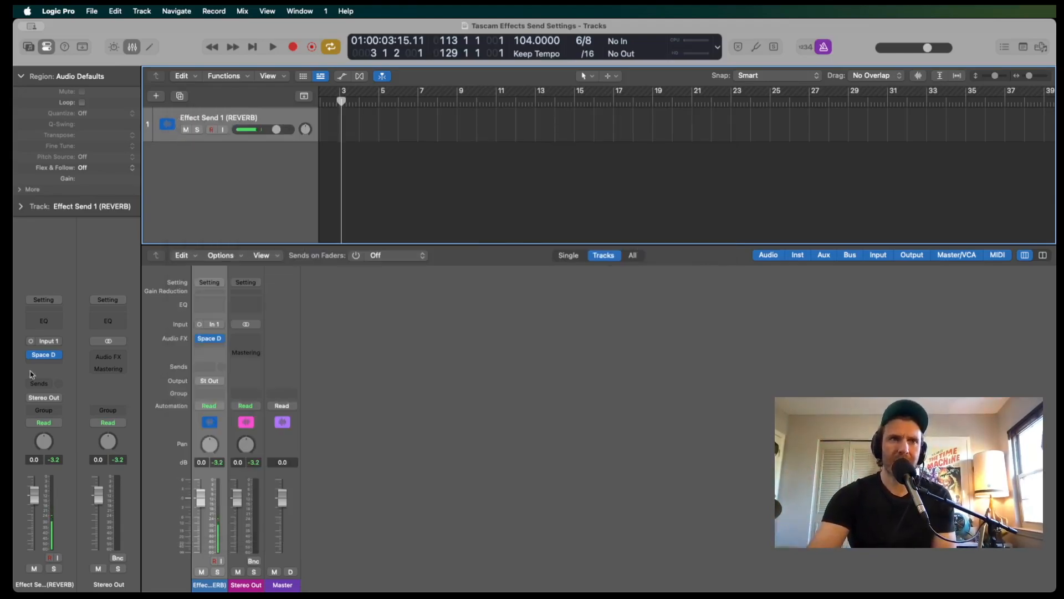
left_click(43, 354)
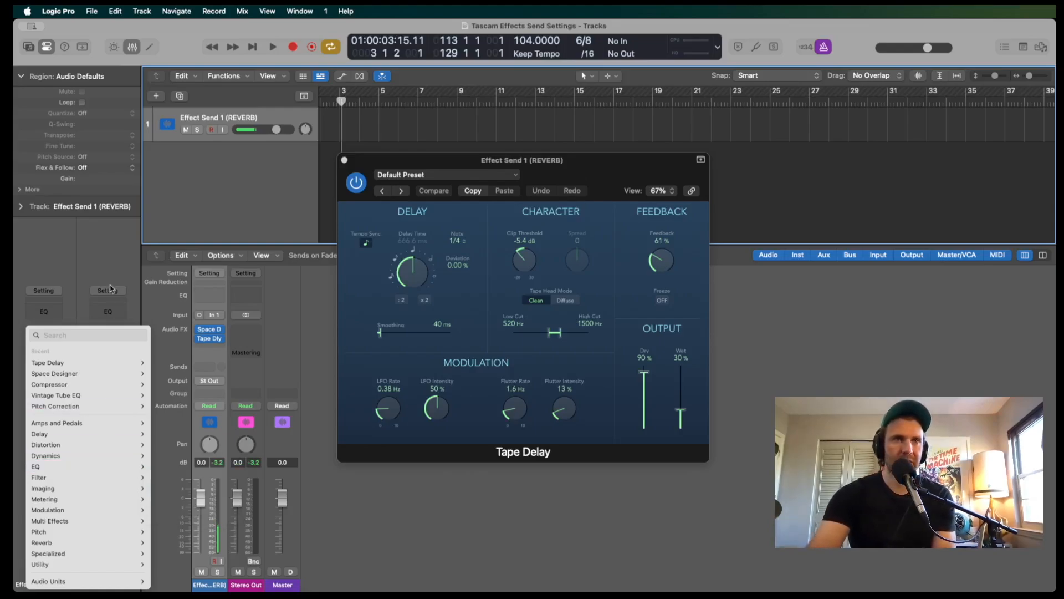
left_click(311, 196)
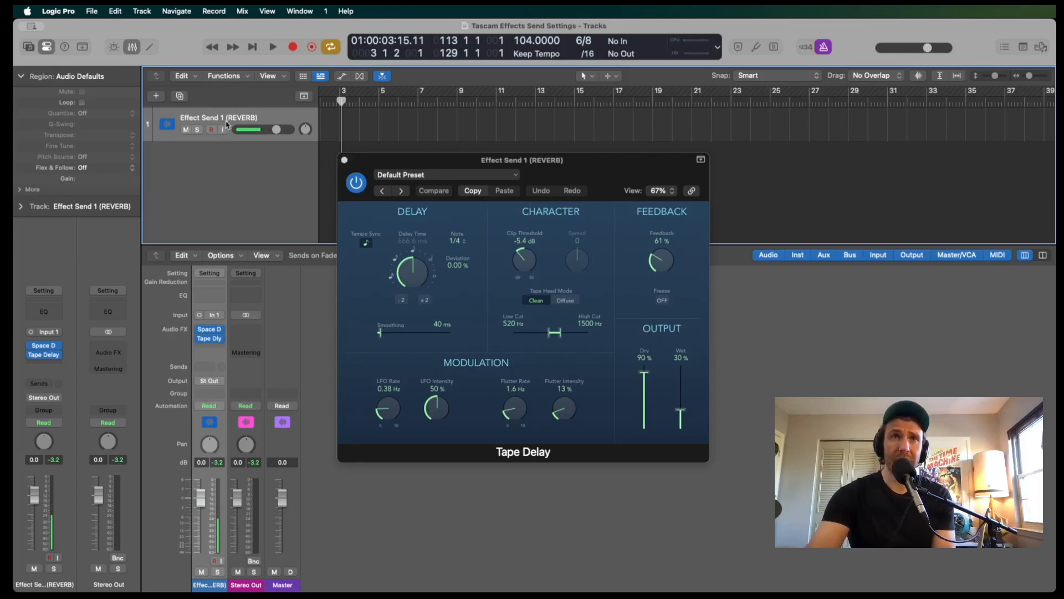
mouse_move(223, 133)
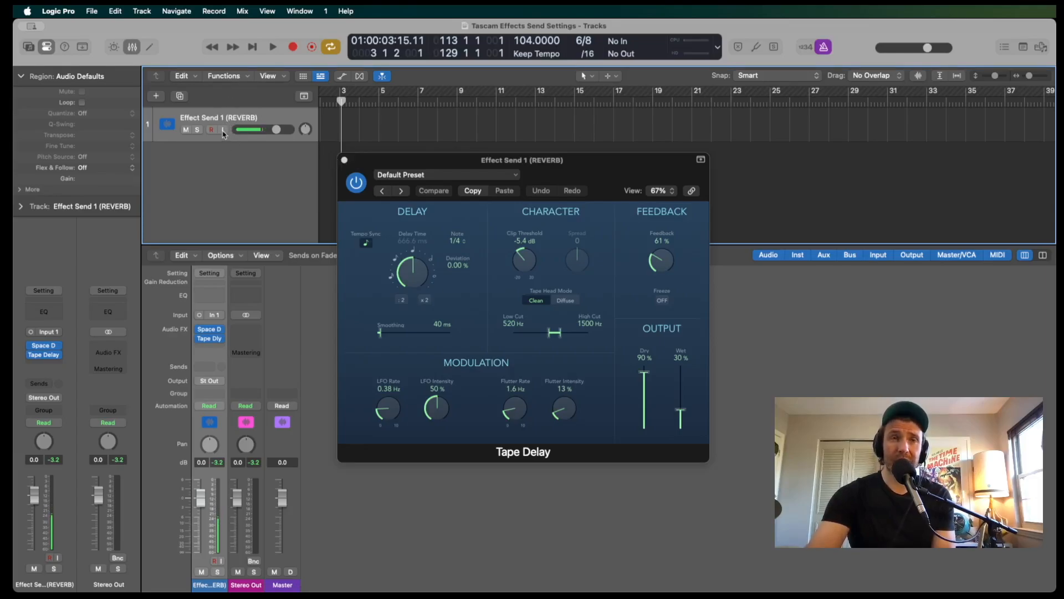